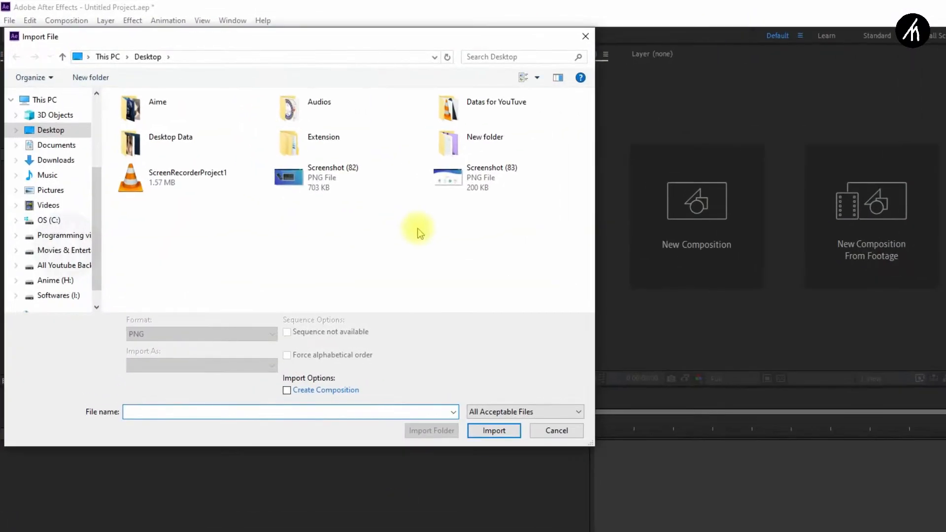
Step: Select Screenshot (82) and (83) in the Import File dialog to bring them into the project
left_click(494, 431)
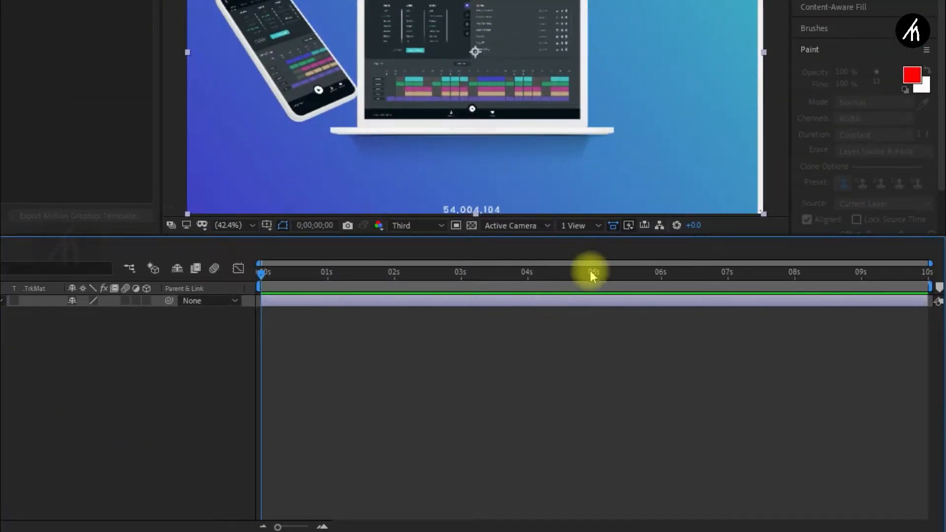
Step: Reveal the first image's Position property and move the current time to about 4 seconds
key("Ctrl+Shift+D")
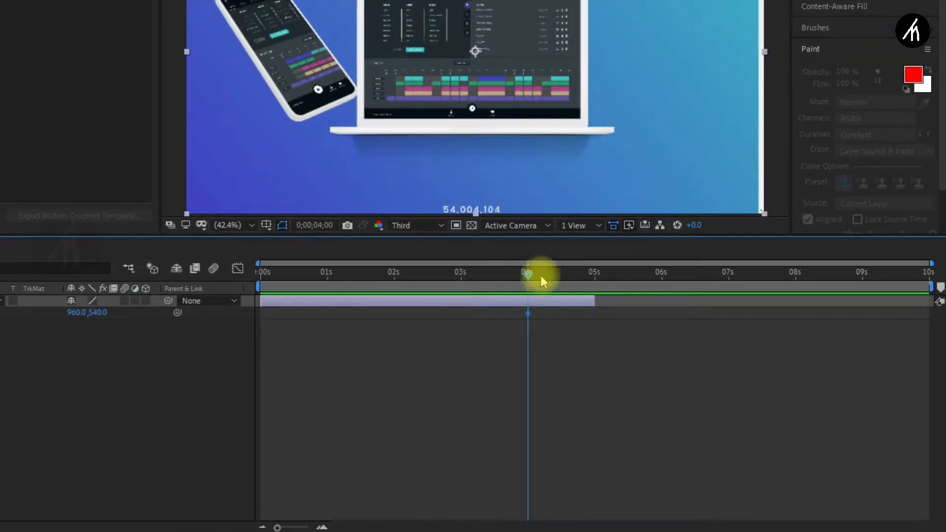
left_click_drag(529, 272, 592, 272)
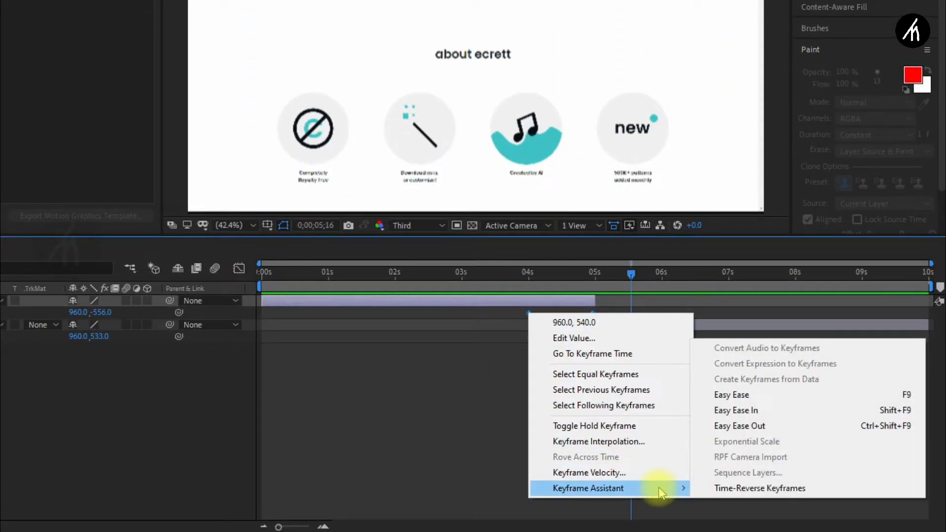
Step: Apply Easy Ease to the position keyframes on both image layers
left_click(731, 394)
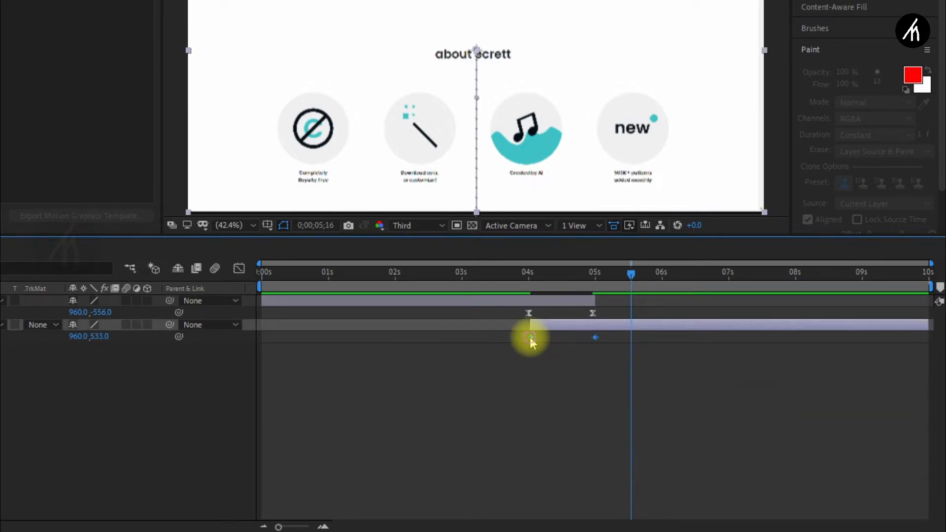
right_click(530, 337)
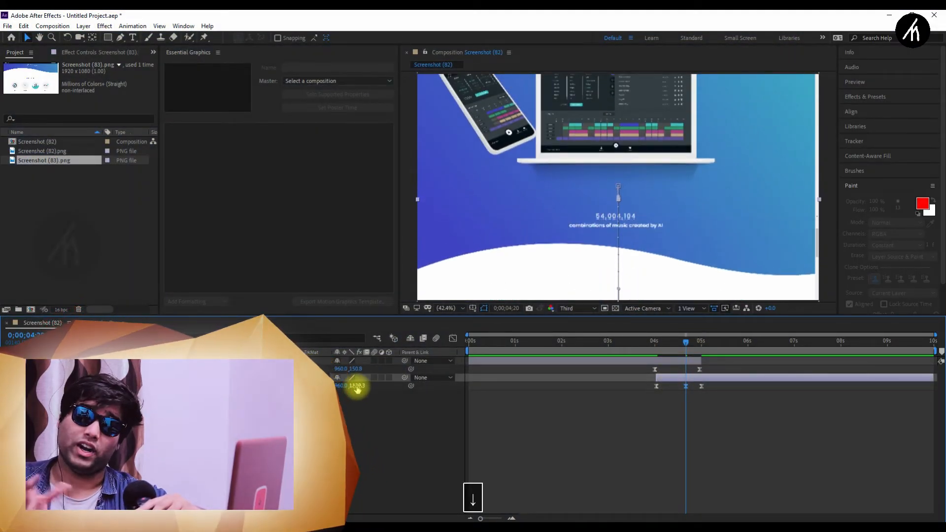
Step: Scrub the time indicator across 4–5 seconds to preview the sliding transition
left_click(674, 343)
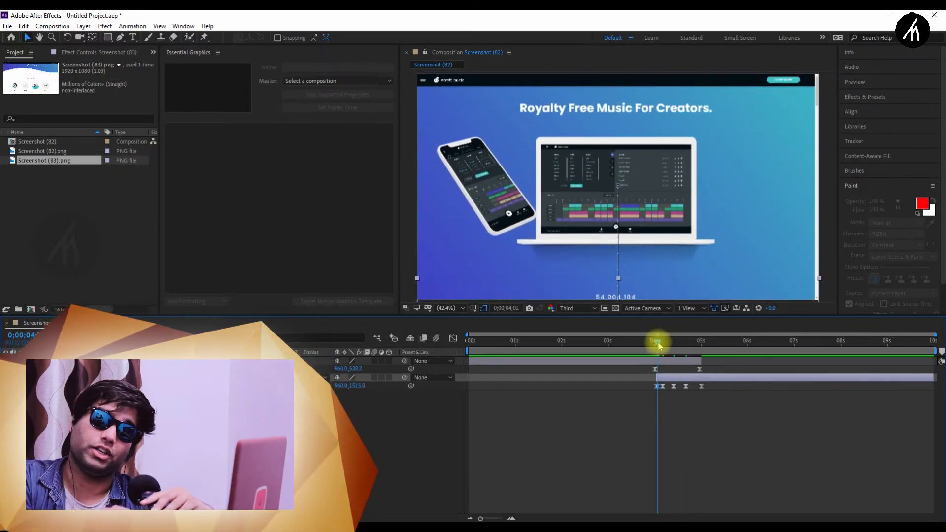
left_click_drag(658, 341, 681, 341)
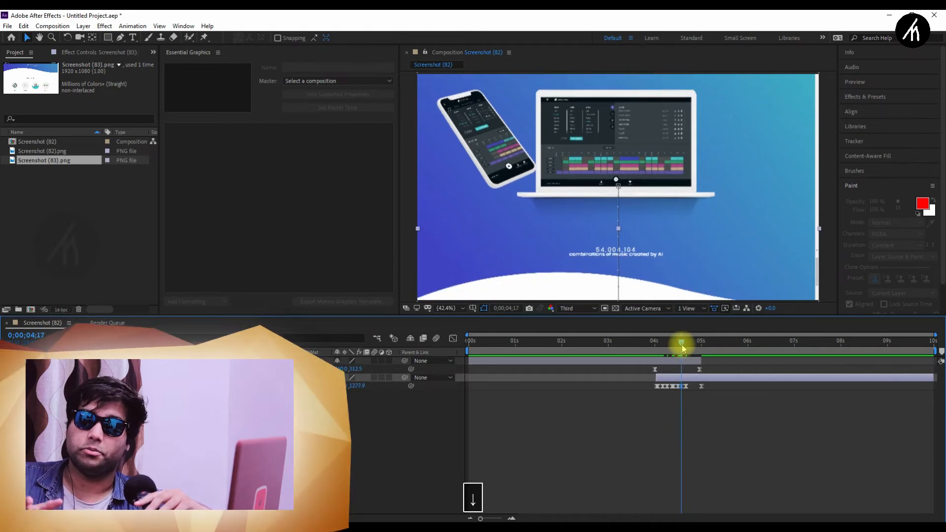
left_click_drag(681, 341, 691, 341)
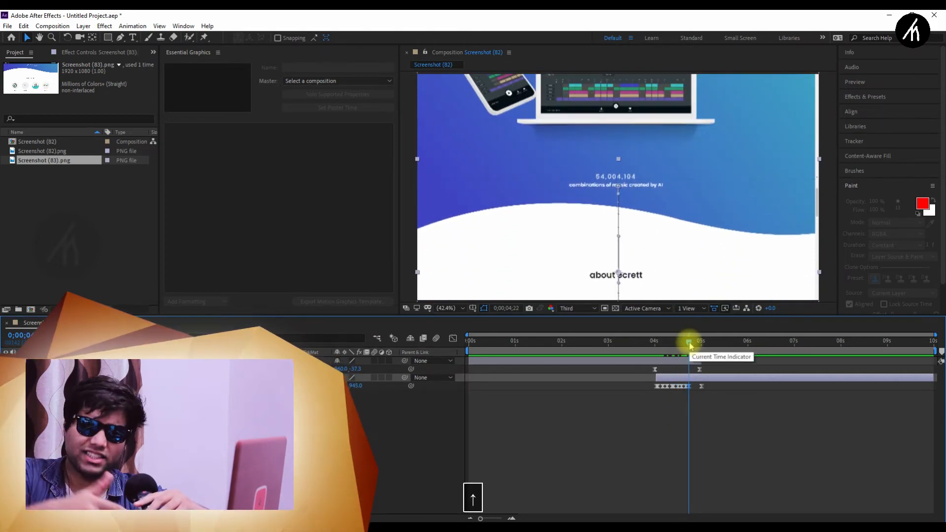